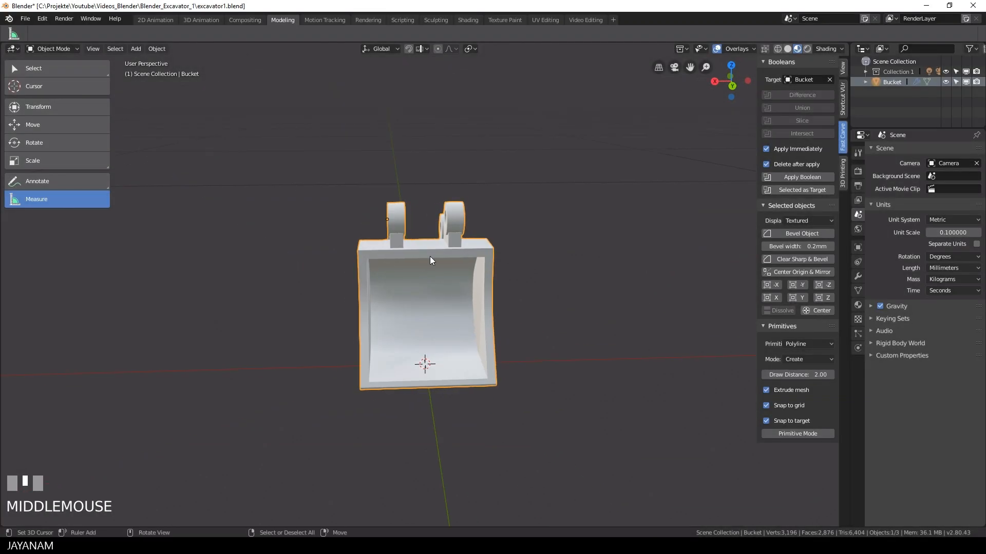
# - View the bucket straight-on and zoom out to frame the connector lugs for the new cube
pyautogui.press('KP_5')
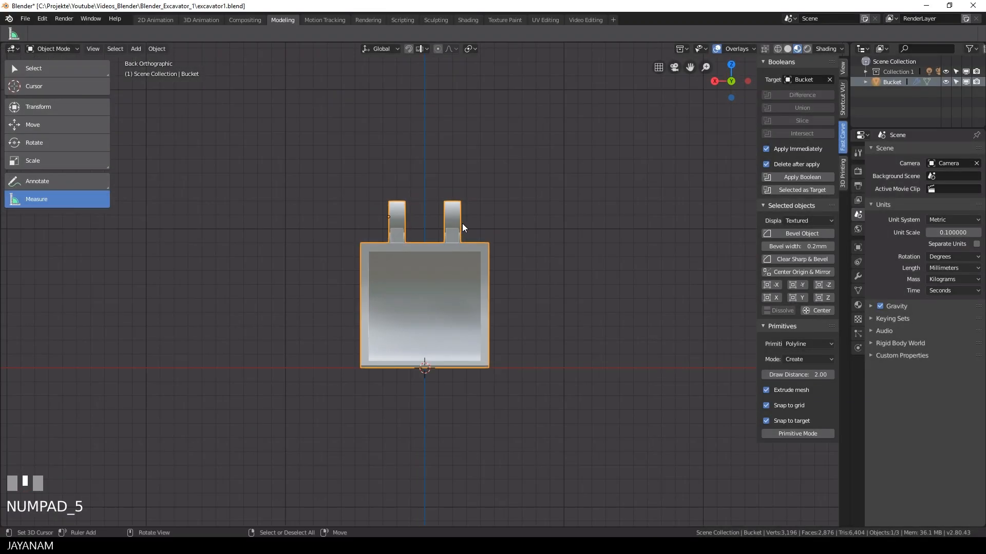
pyautogui.scroll(-3)
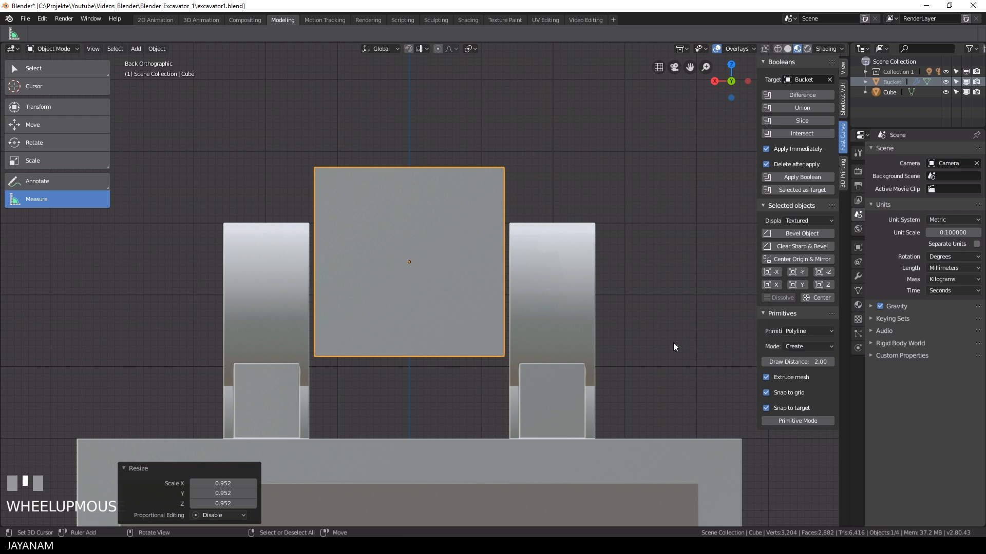
pyautogui.moveTo(634, 349)
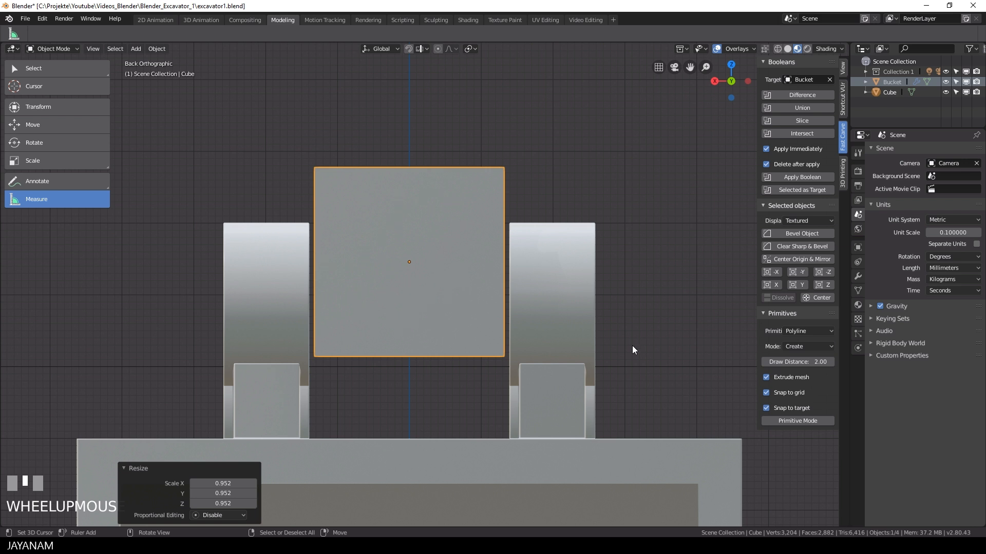
pyautogui.moveTo(633, 352)
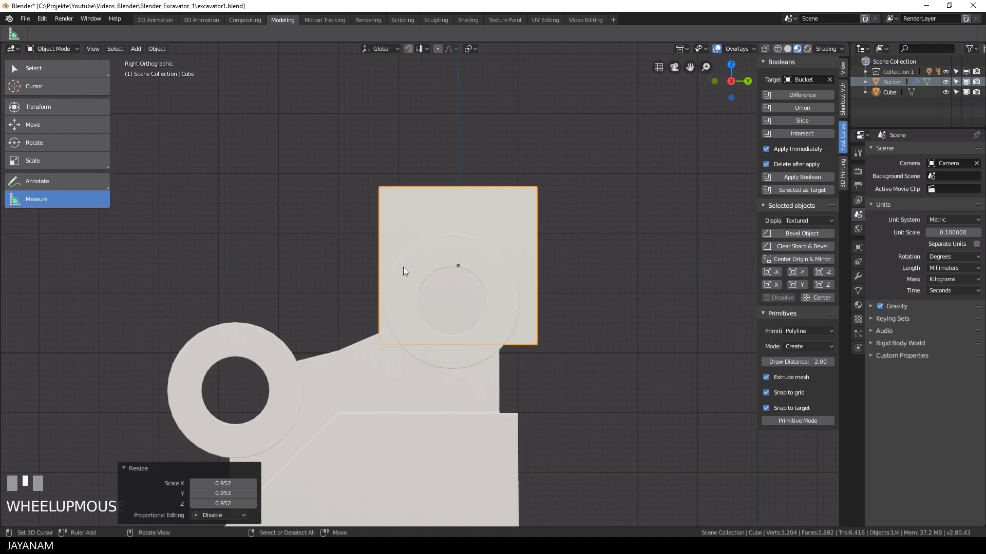
pyautogui.scroll(-3)
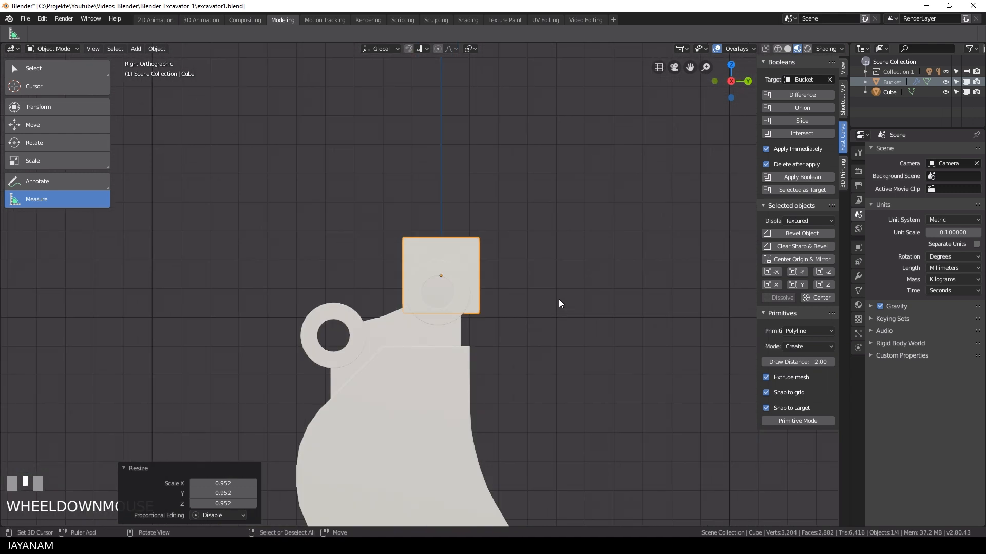
# - Enable vertex snapping and start editing the cube's mesh in see-through orthographic view
pyautogui.click(418, 49)
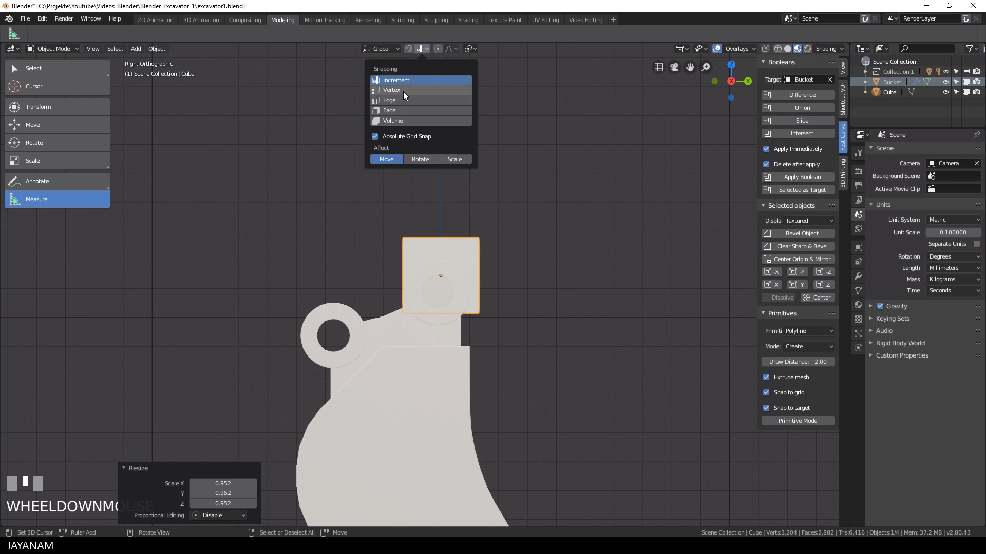
pyautogui.moveTo(391, 89)
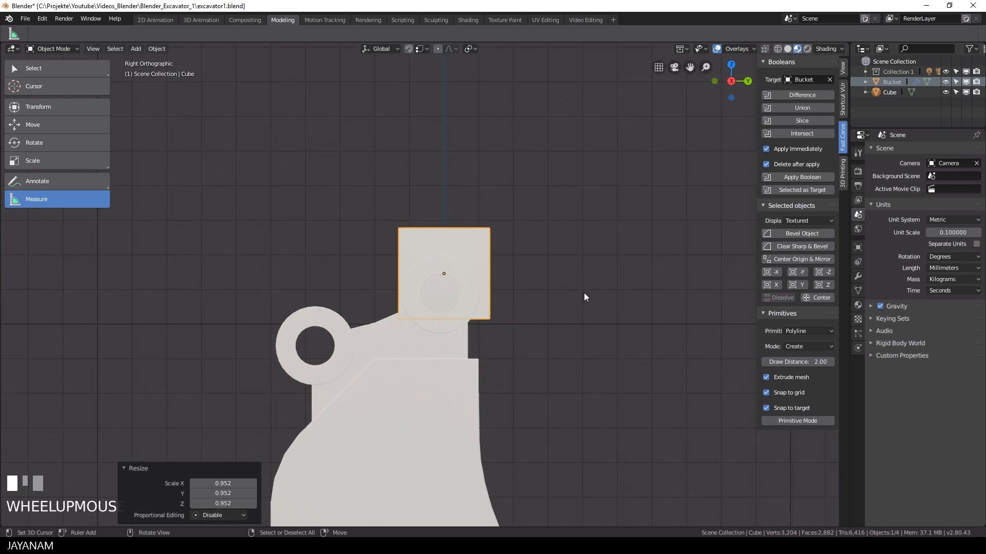
pyautogui.press('Tab')
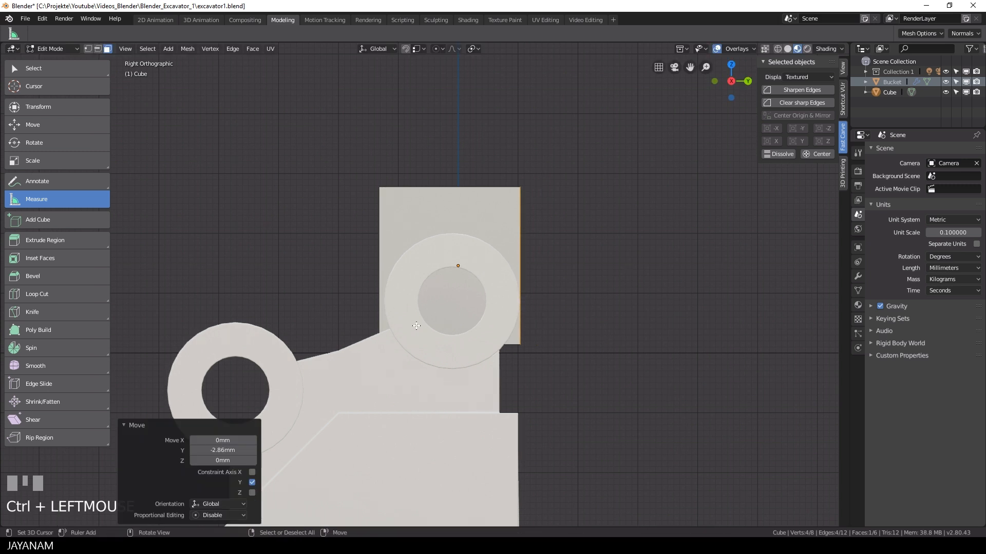
pyautogui.press('KP_5')
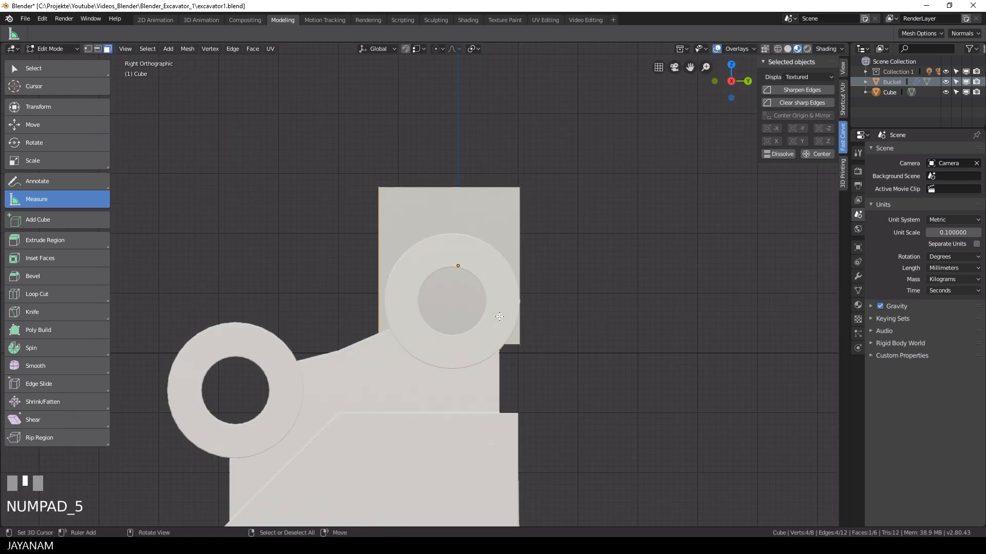
pyautogui.press('g')
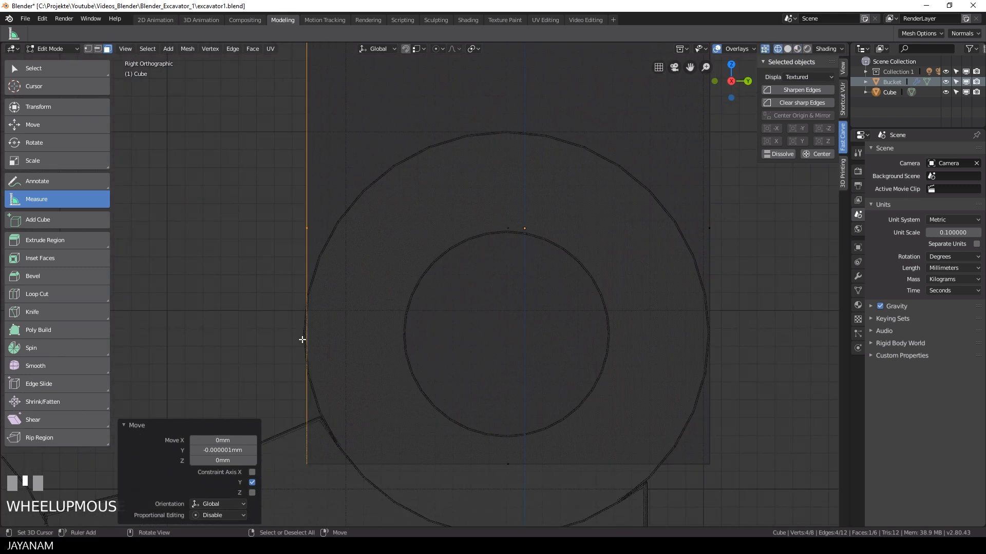
# - Snap the cube's side along Y onto the ring's outer edge, then lower its bottom edge along Z
pyautogui.press('g')
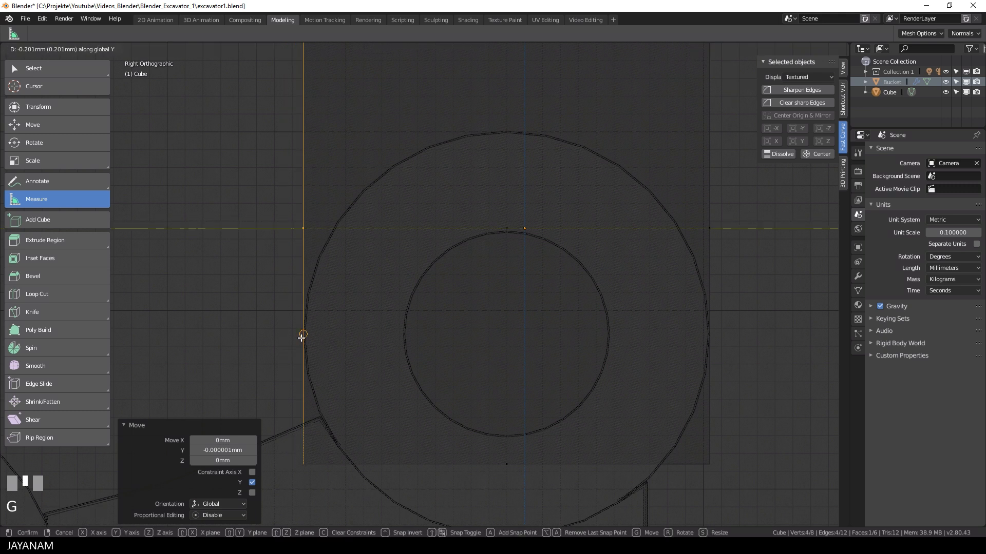
pyautogui.click(709, 334)
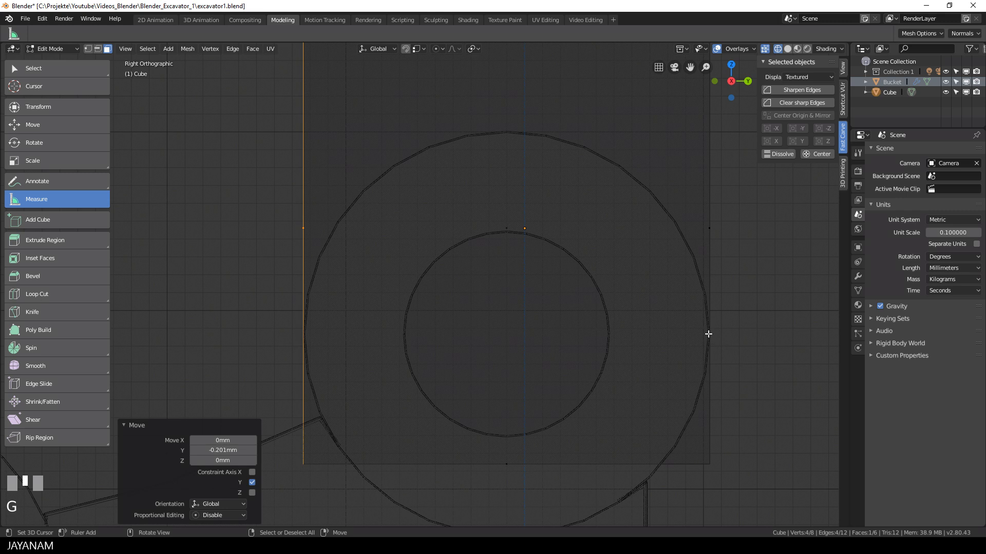
pyautogui.scroll(-3)
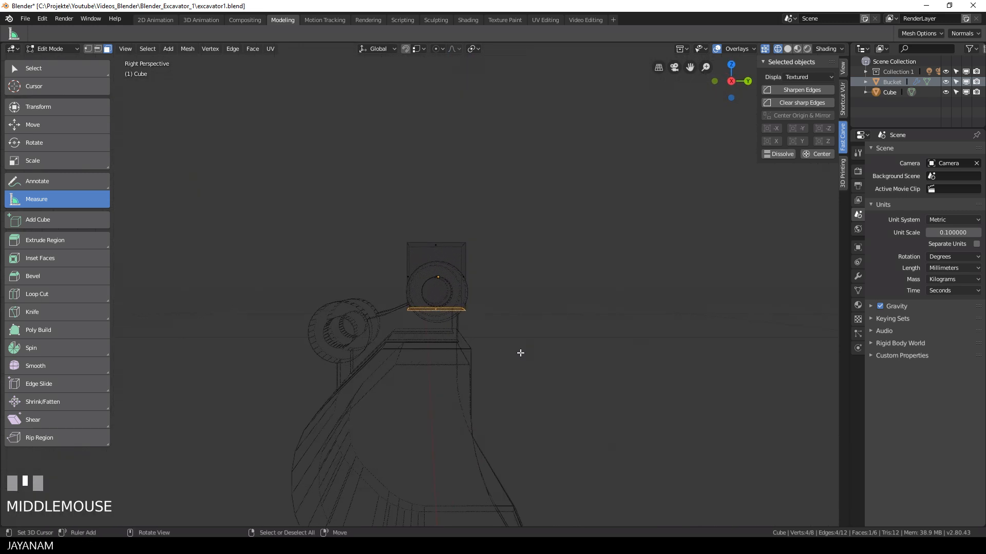
pyautogui.press('g')
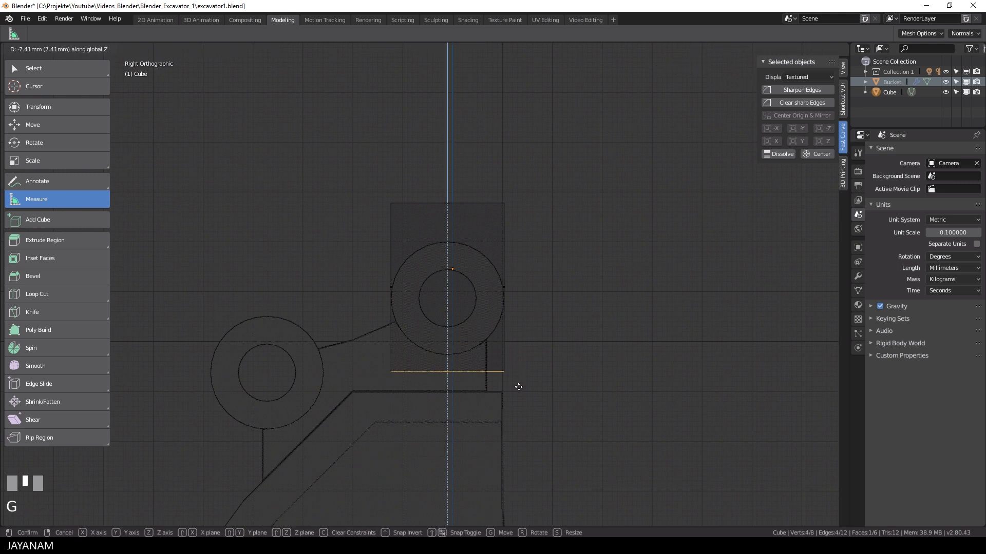
pyautogui.moveTo(519, 377)
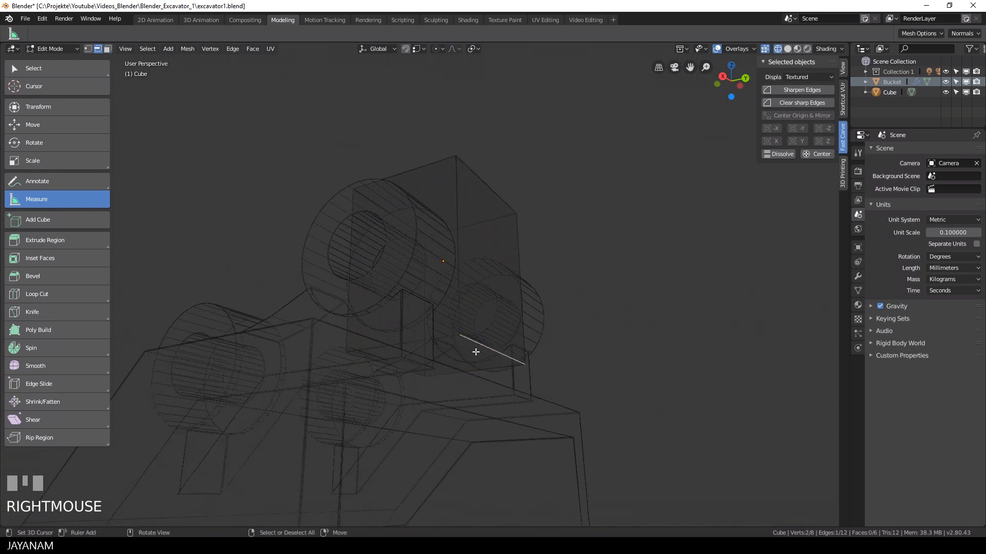
# - Leave mesh editing of the block and switch into editing the bucket mesh
pyautogui.moveTo(475, 352); pyautogui.dragTo(412, 374)
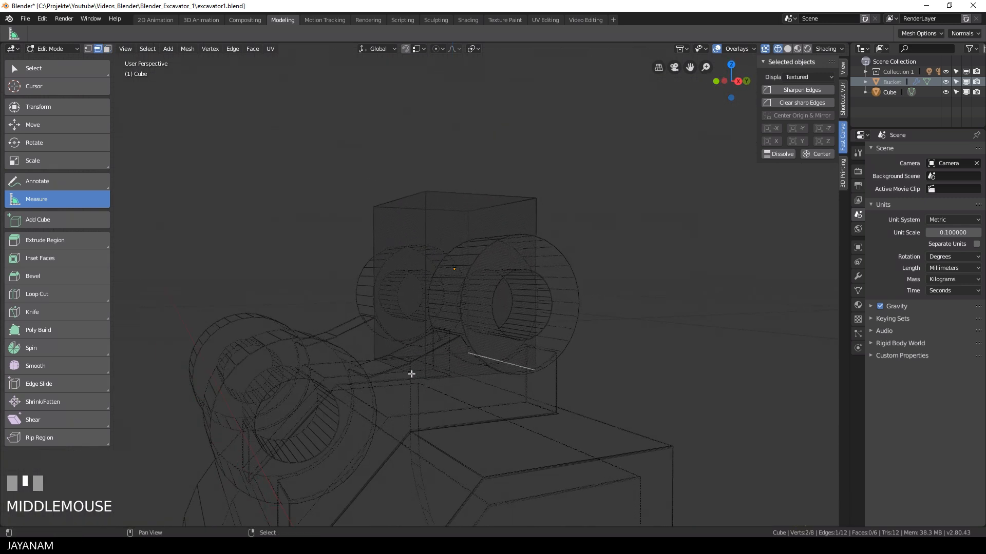
pyautogui.press('ctrl+b')
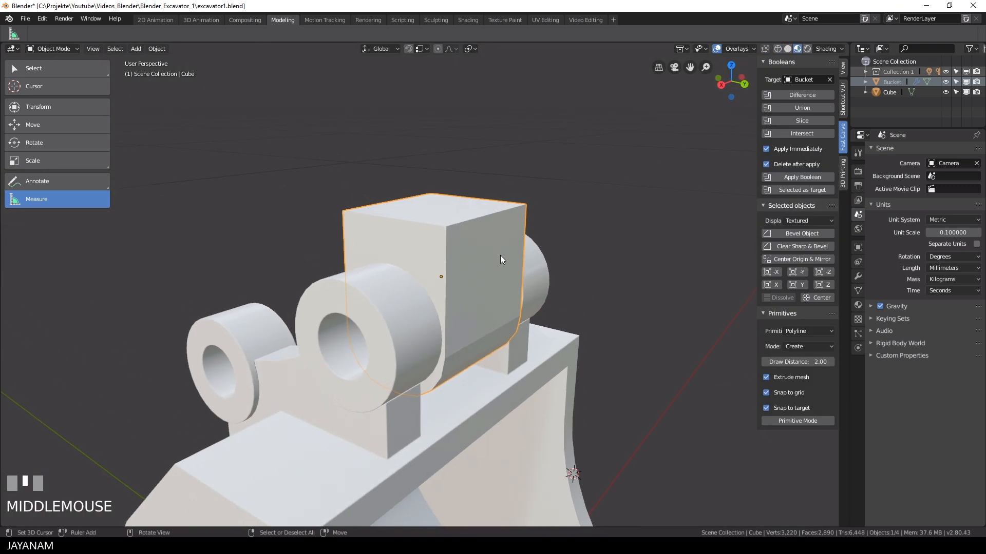
pyautogui.press('Tab')
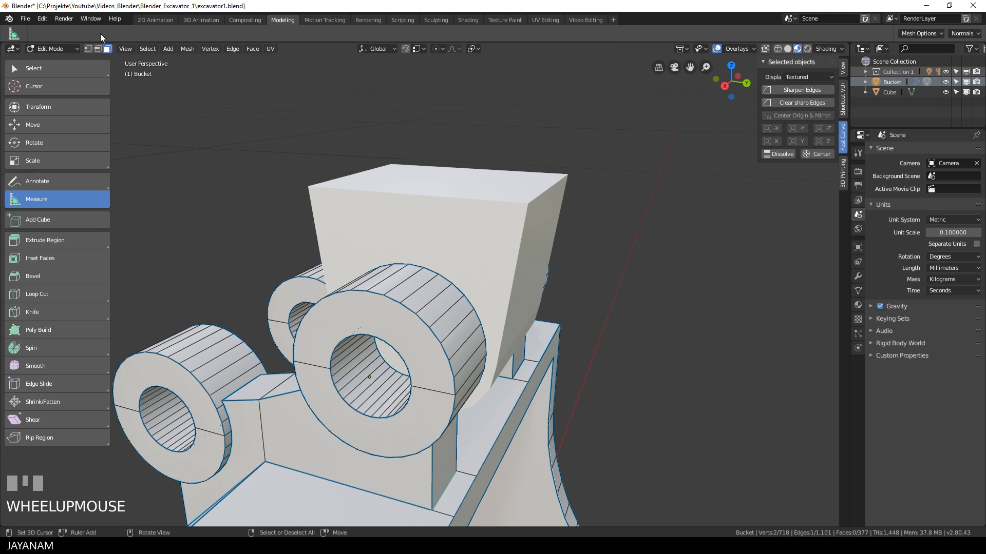
# - Duplicate the connector hole's edge loop and return to Object Mode with it split off as Bucket.001
pyautogui.scroll(-3)
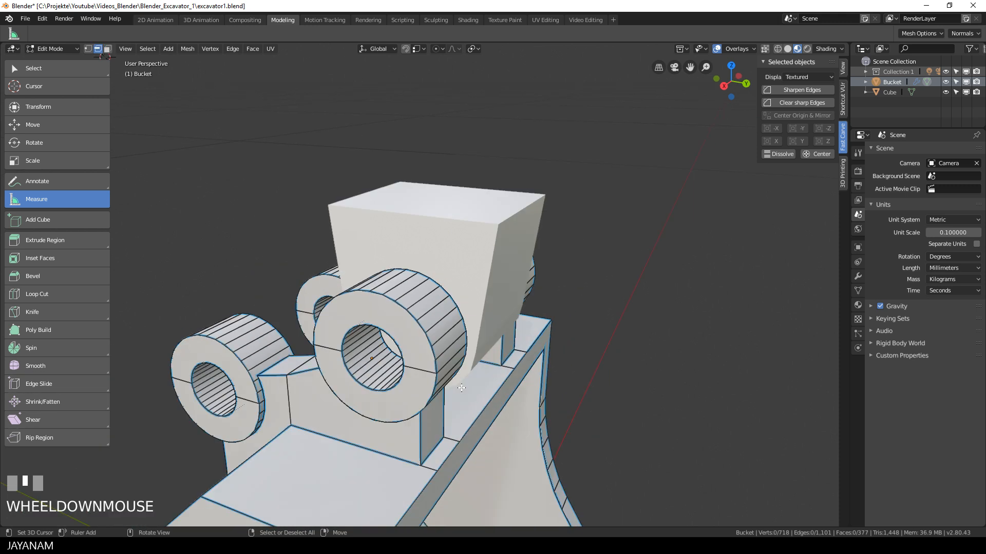
pyautogui.moveTo(462, 388); pyautogui.dragTo(387, 331)
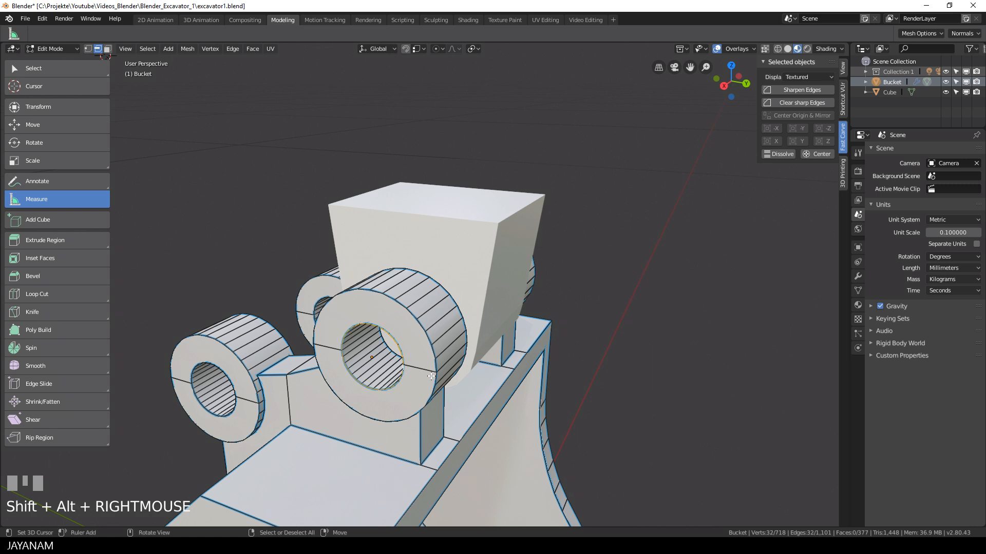
pyautogui.press('shift+d')
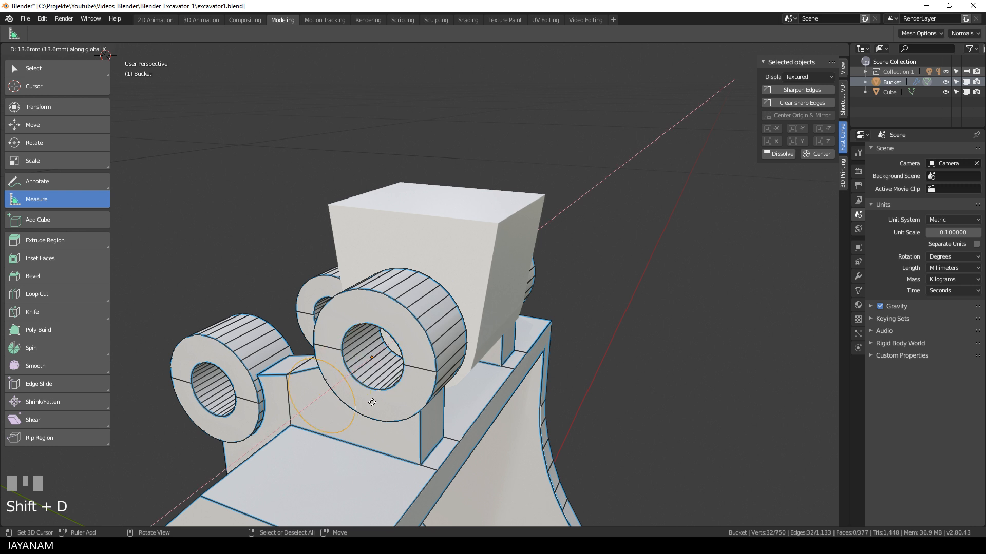
pyautogui.press('tab')
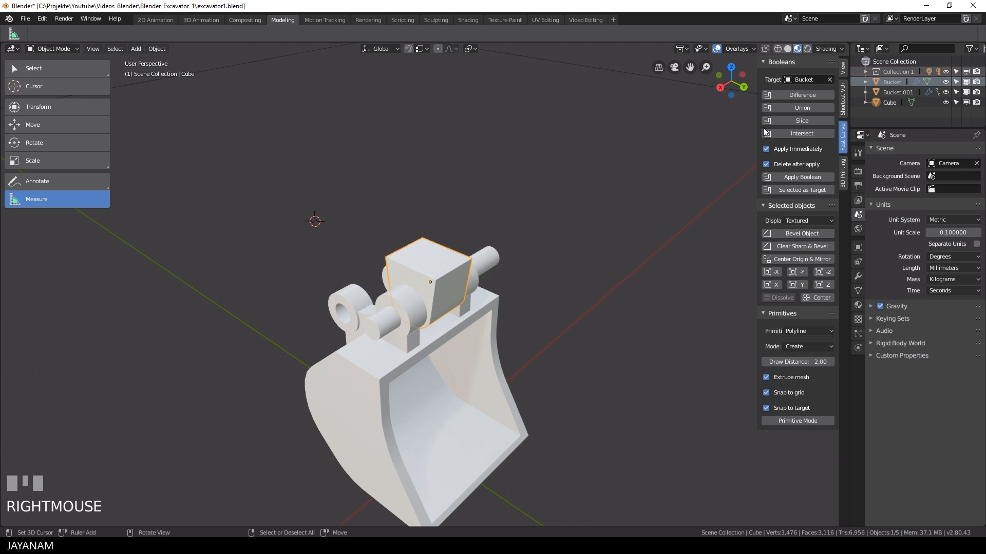
# - Rename the block to Arm in the Outliner
pyautogui.click(830, 80)
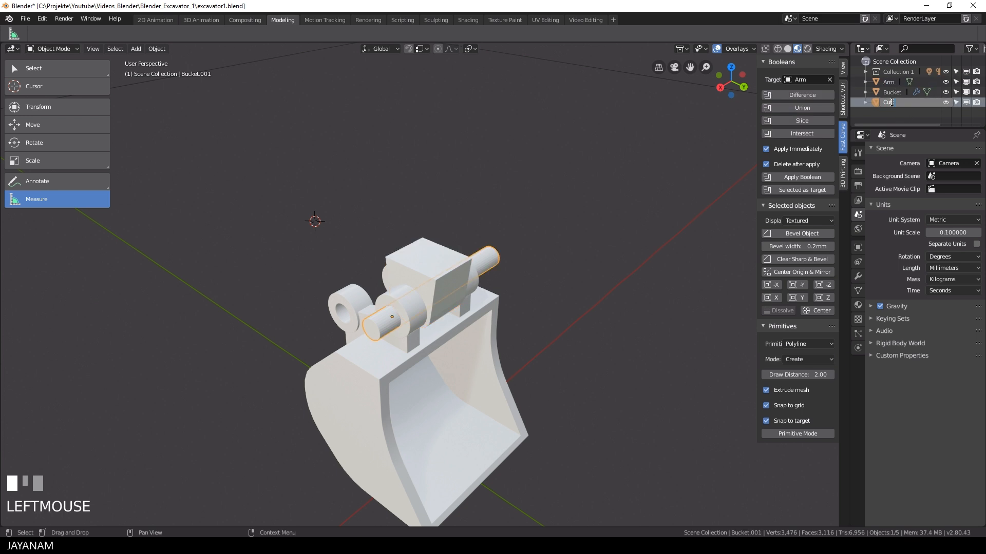
pyautogui.press('Return')
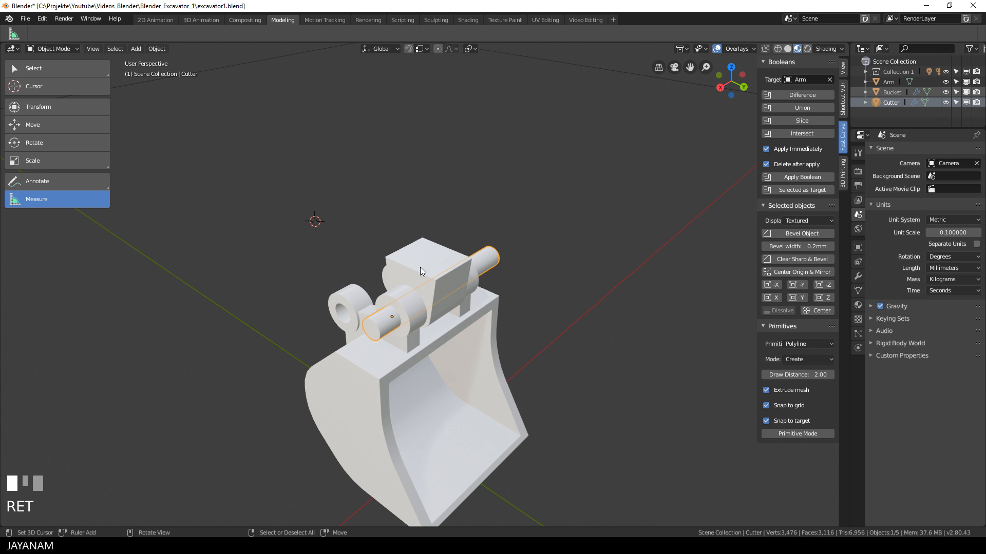
pyautogui.moveTo(801, 95)
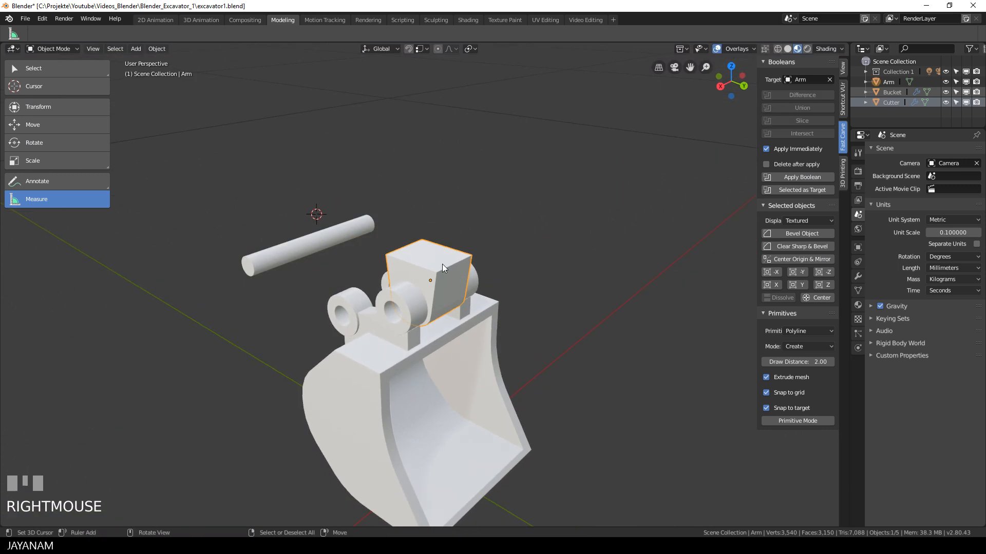
# - View the model straight from the side and place the 3D cursor at the Arm's top end
pyautogui.press('Tab')
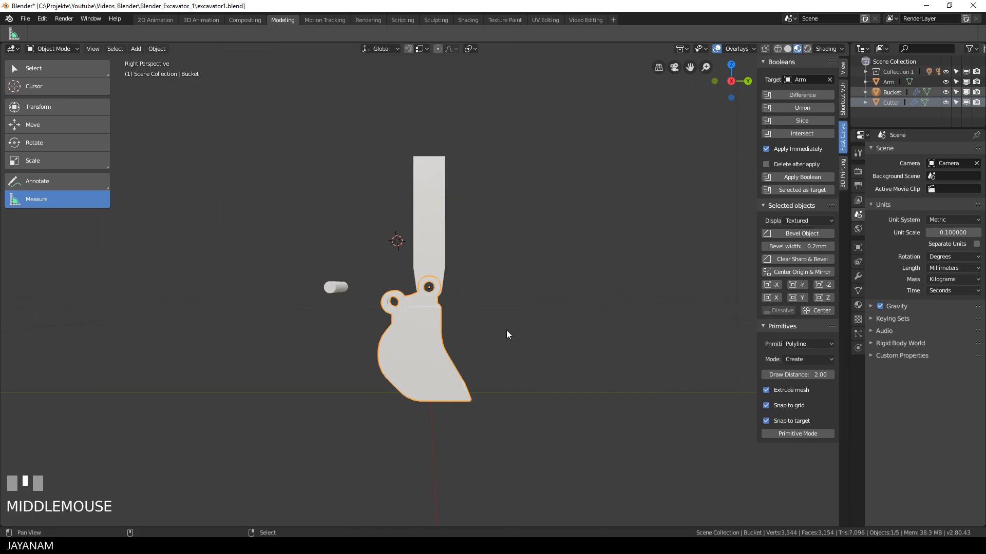
pyautogui.scroll(3)
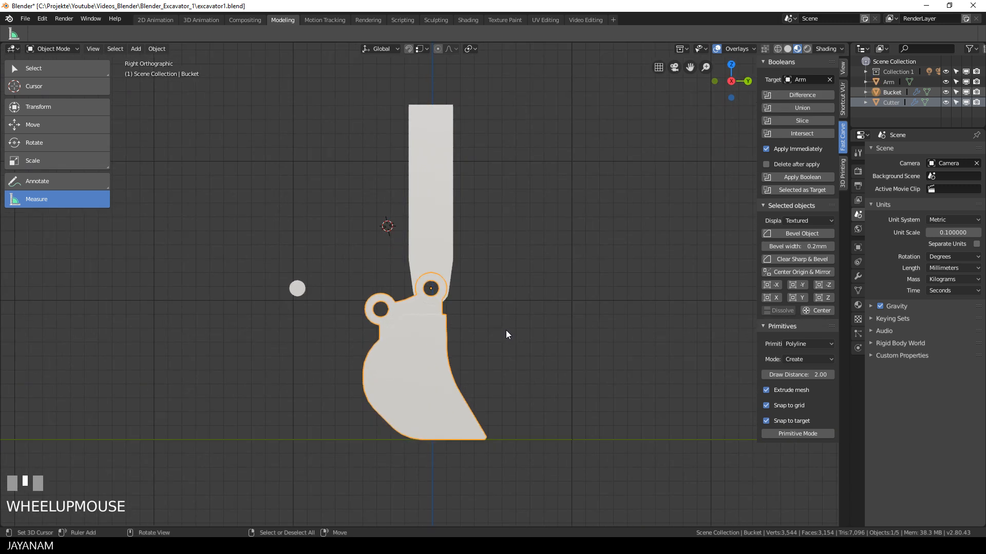
pyautogui.press('r')
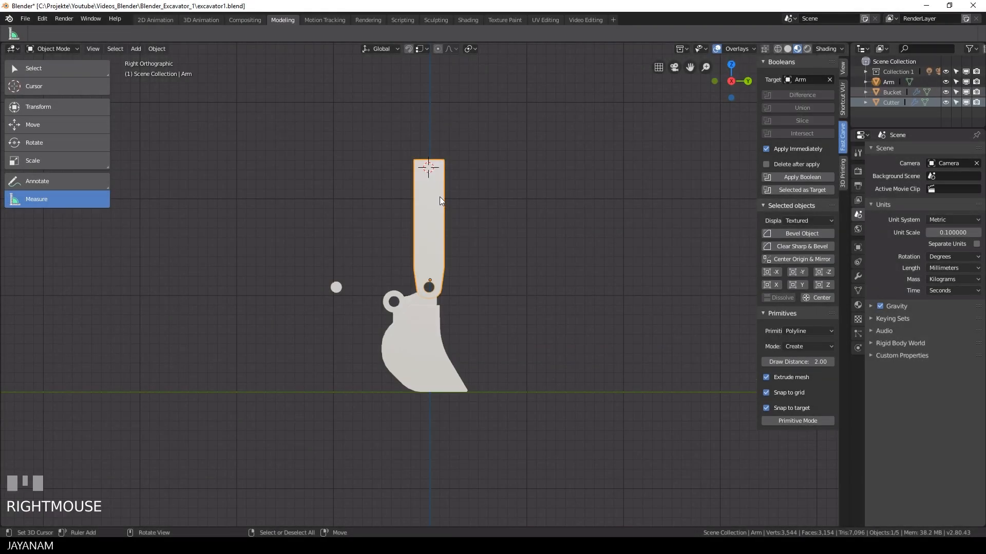
# - Set the Arm's origin to the 3D cursor via 'set or' search, test-rotate the bucket, then undo it
pyautogui.press('f3')
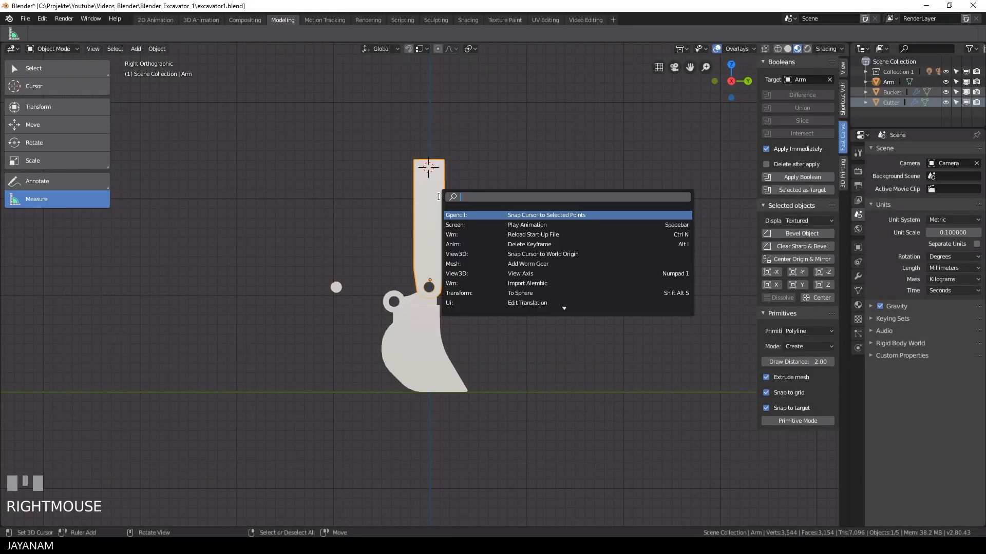
pyautogui.write('set or')
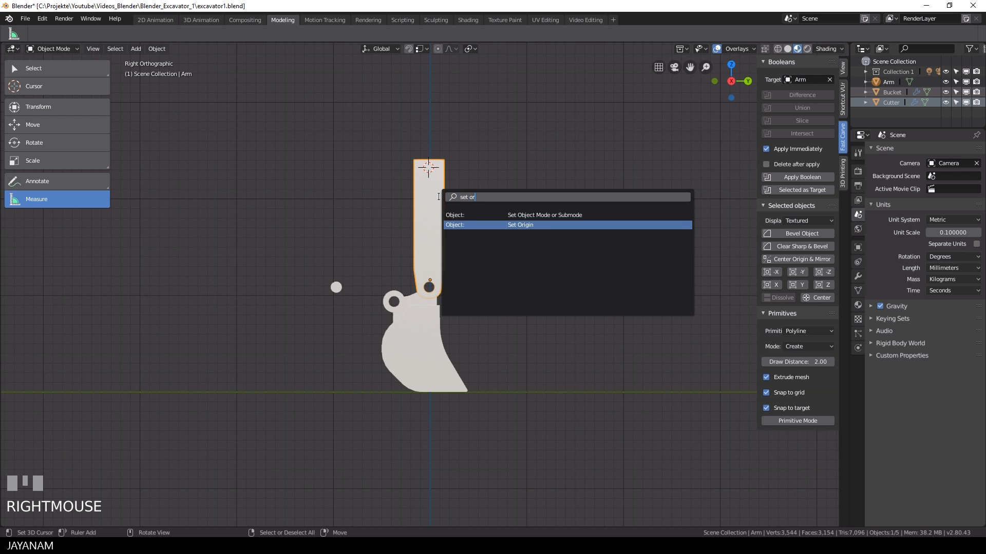
pyautogui.click(520, 225)
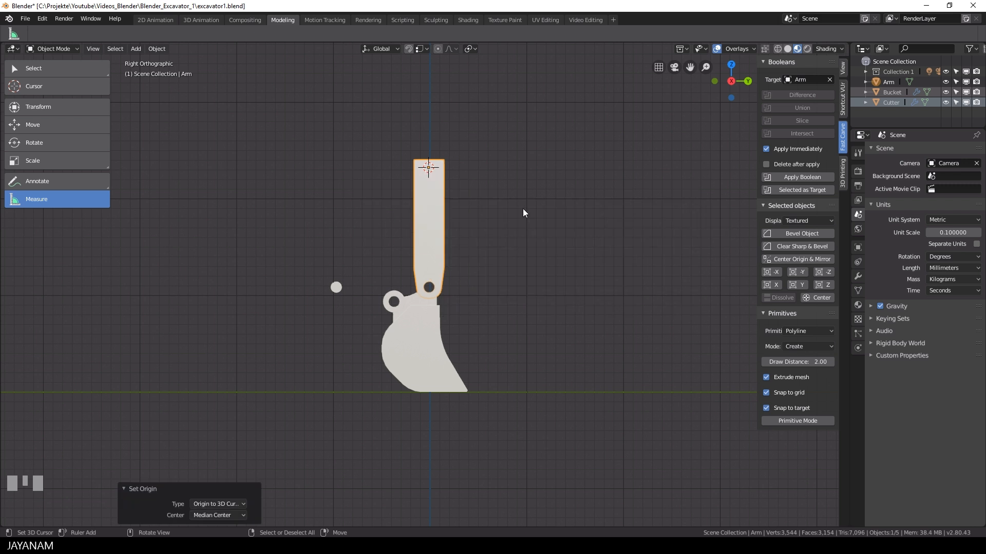
pyautogui.moveTo(519, 231)
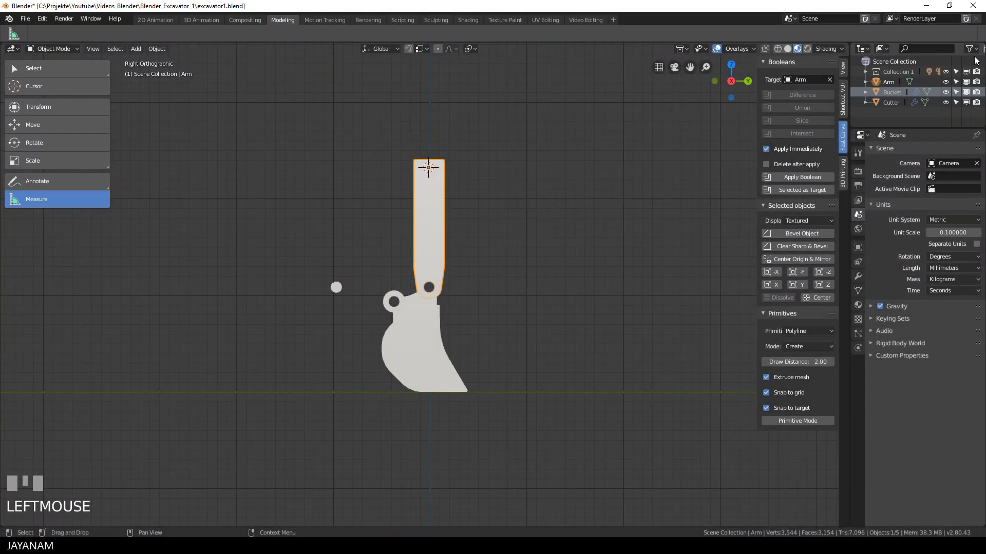
pyautogui.click(972, 48)
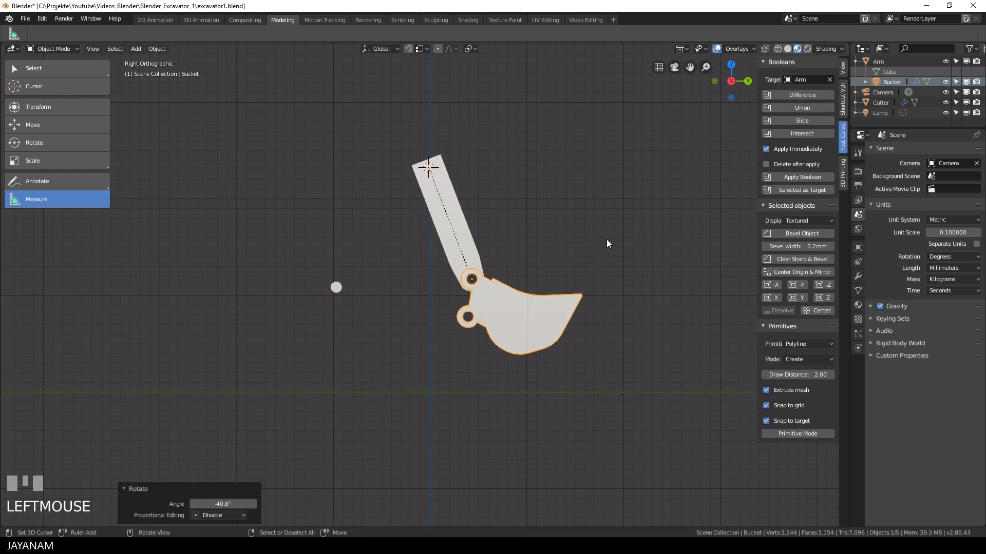
pyautogui.press('ctrl+z')
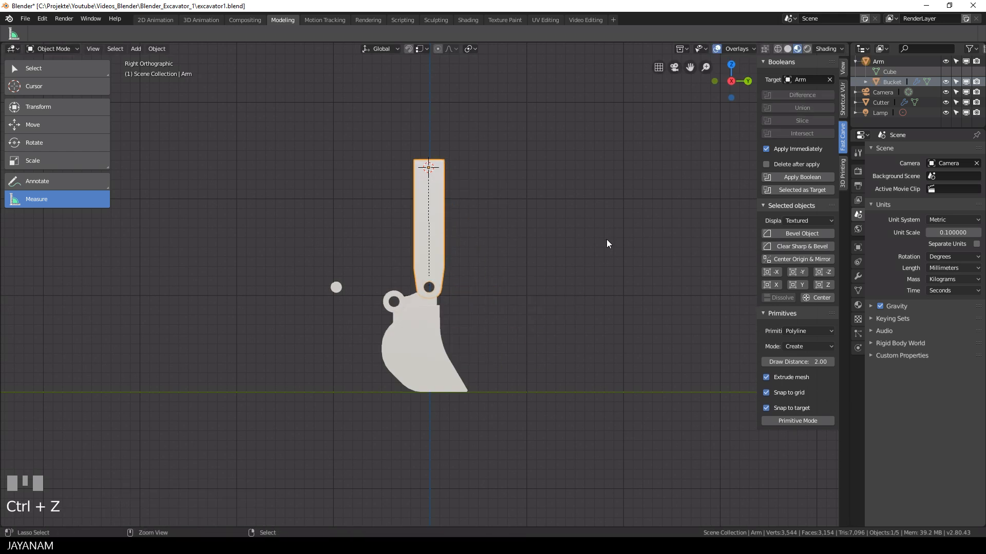